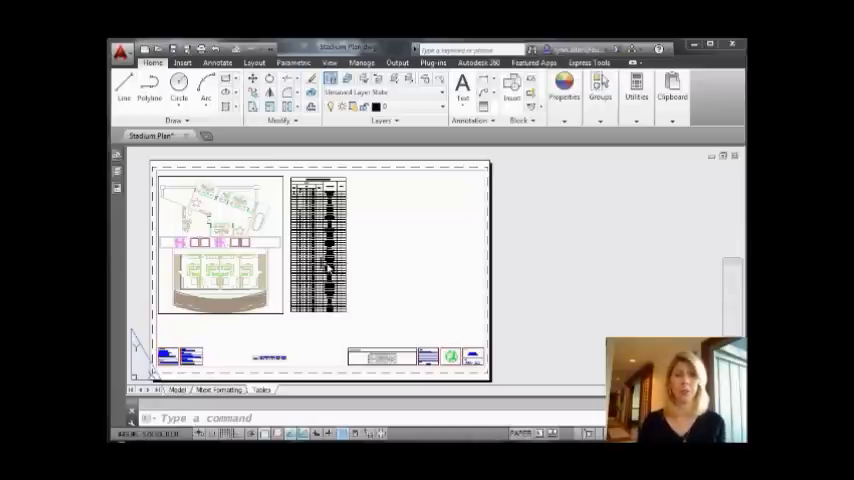
Select the door schedule table and break it into three side-by-side sections
click(318, 245)
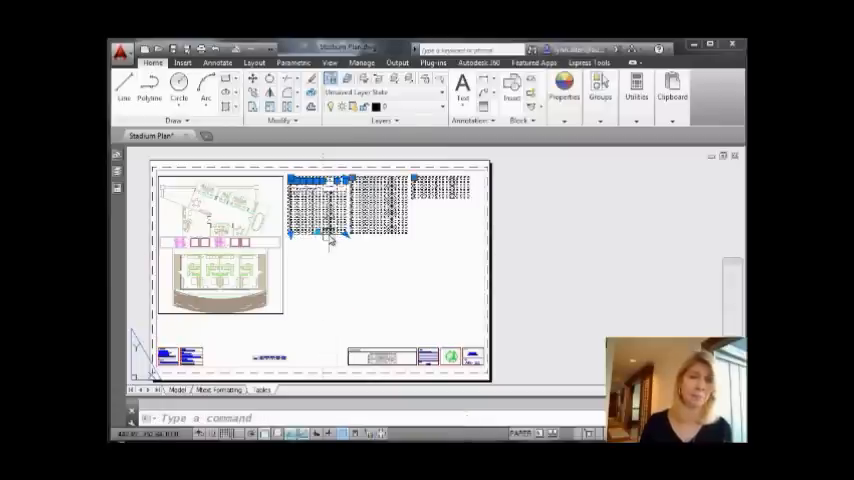
mouse_move(303, 252)
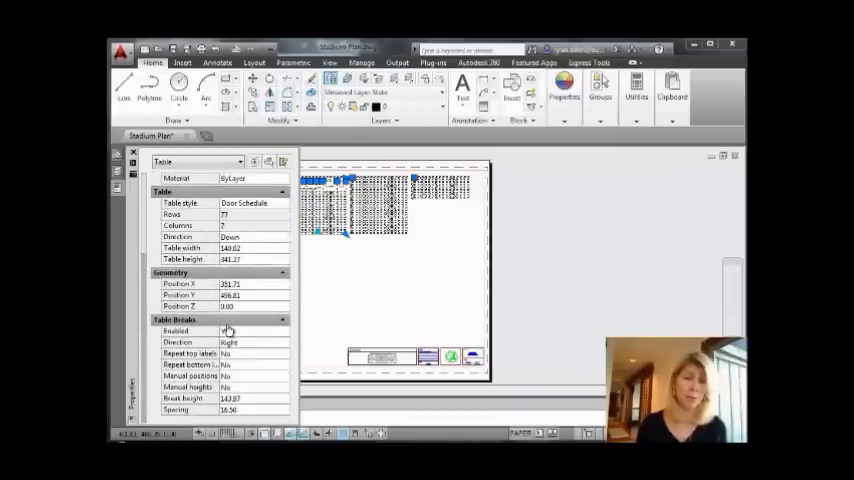
Confirm Table Breaks are enabled and open the break direction choices (Right)
click(235, 331)
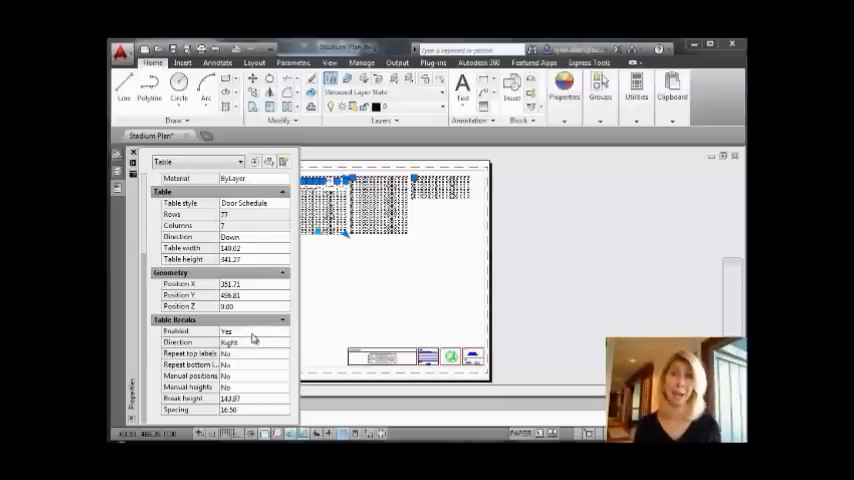
click(190, 342)
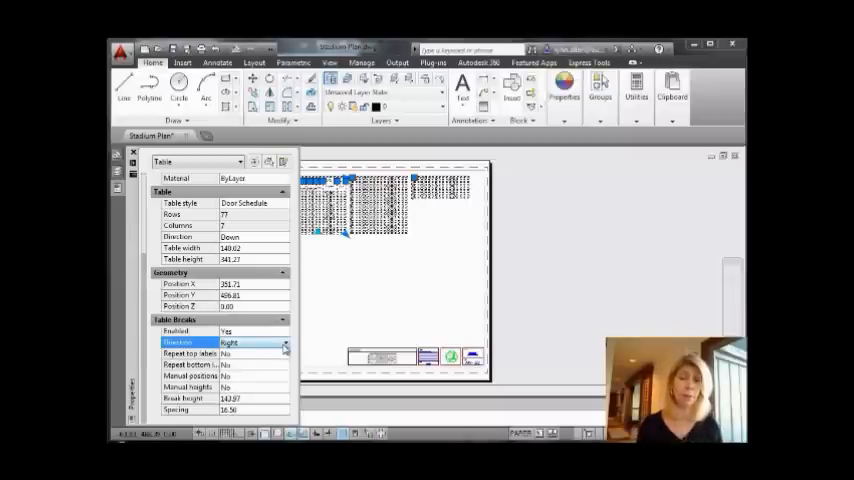
click(286, 343)
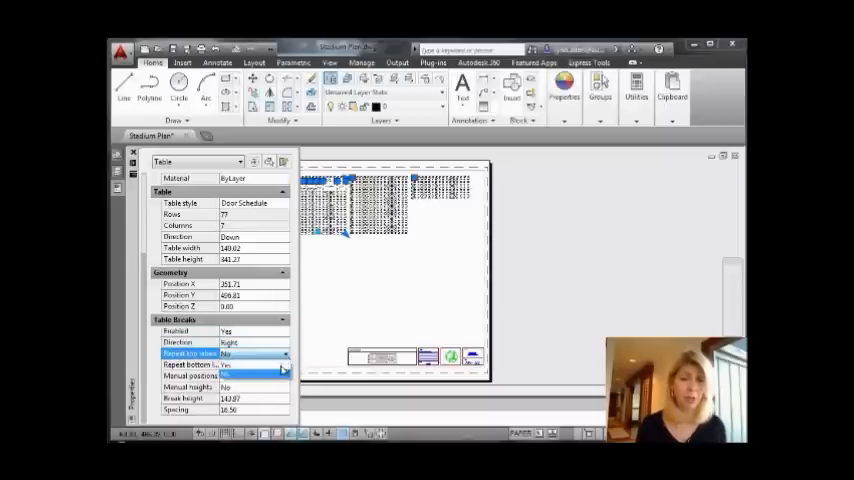
Set Repeat top labels to Yes for the split door schedule
click(250, 353)
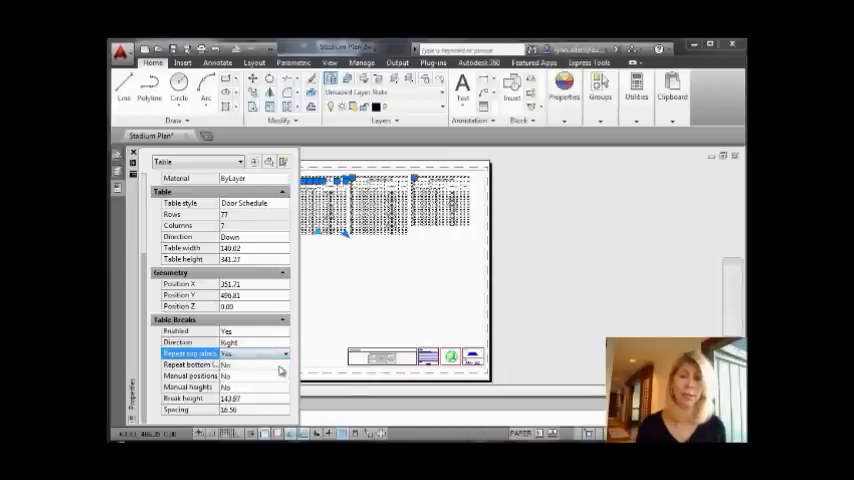
mouse_move(445, 240)
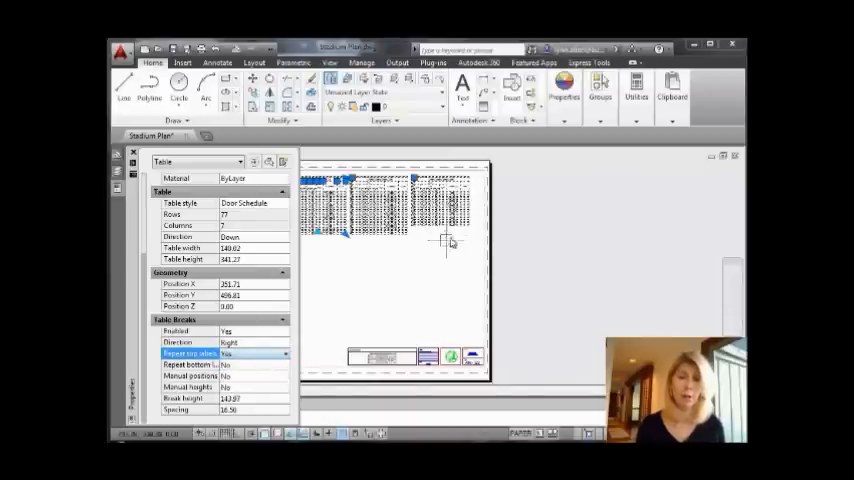
click(133, 152)
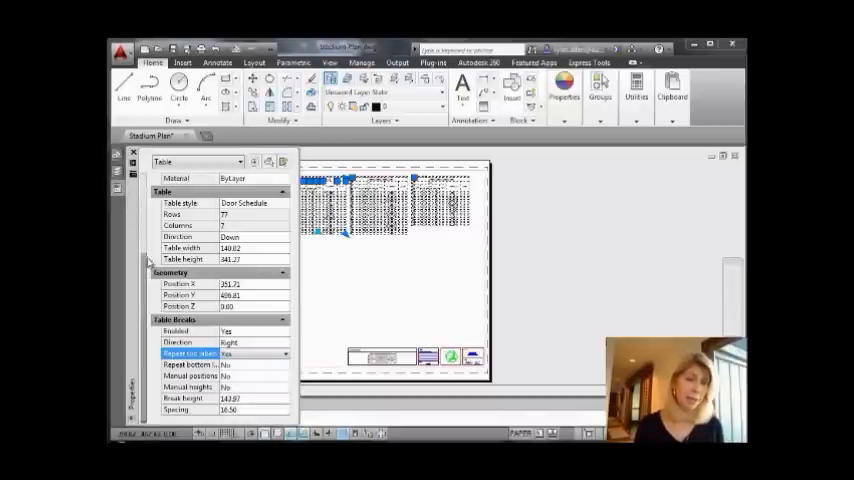
mouse_move(143, 283)
text(30)
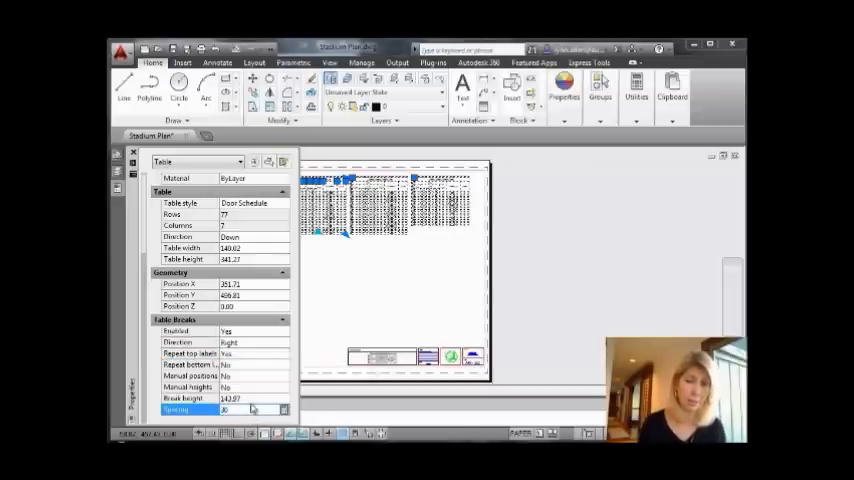
Set the table break spacing to 30
click(185, 398)
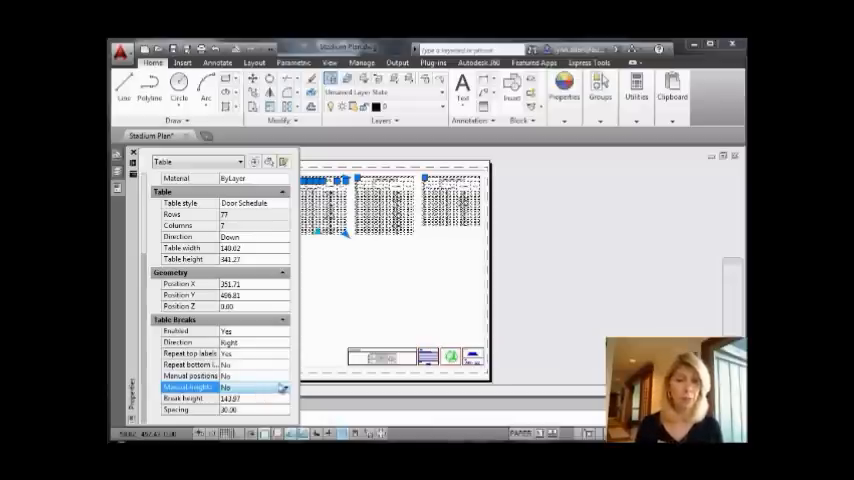
Set Manual heights to Yes in the Table Breaks properties
click(230, 410)
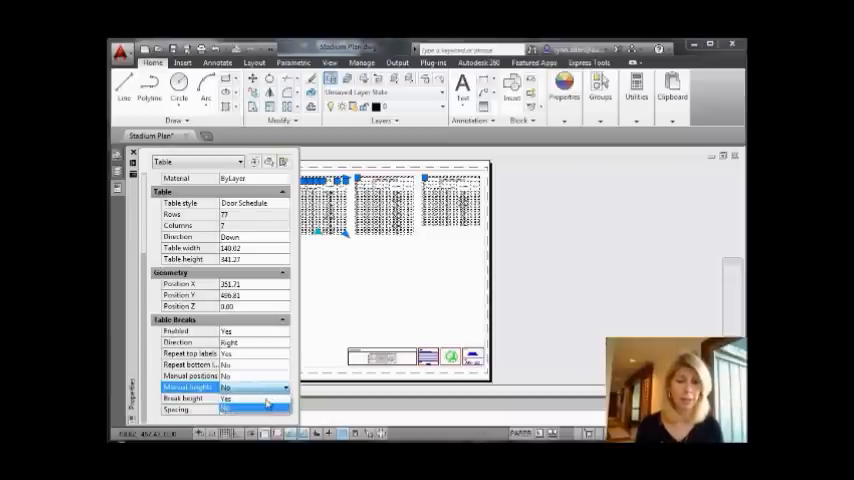
click(133, 151)
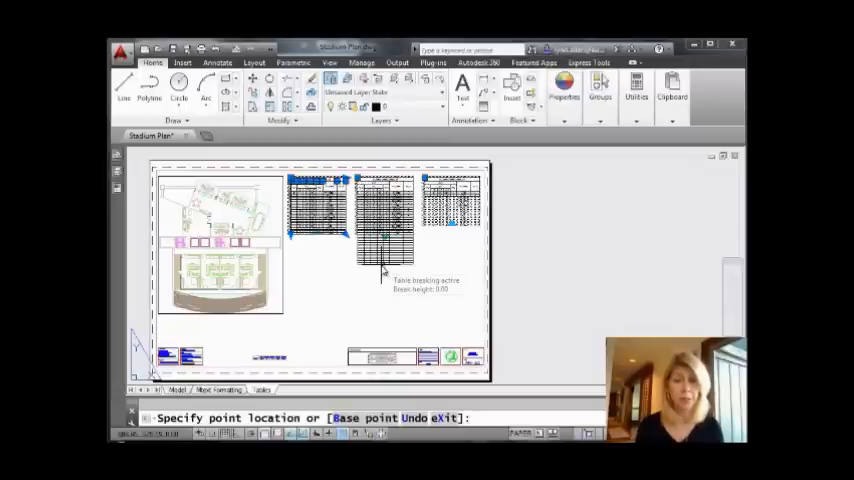
Drag a section's height grip to shorten the middle part and lengthen the third
click(383, 268)
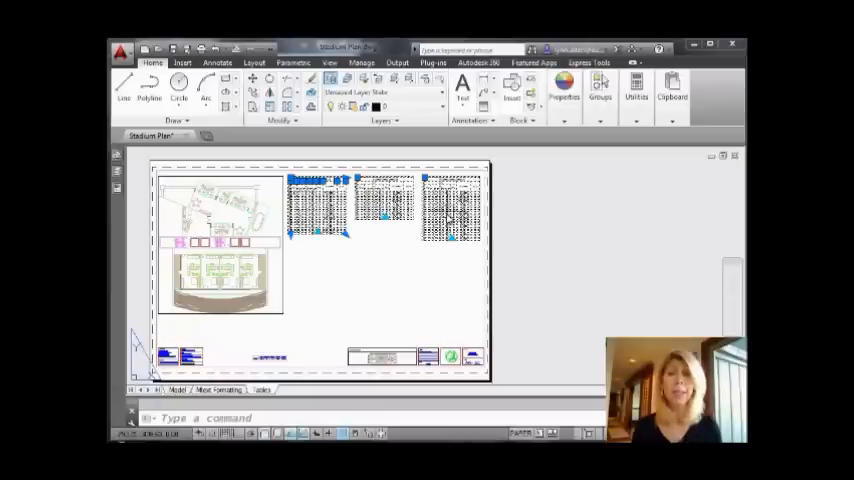
mouse_move(393, 260)
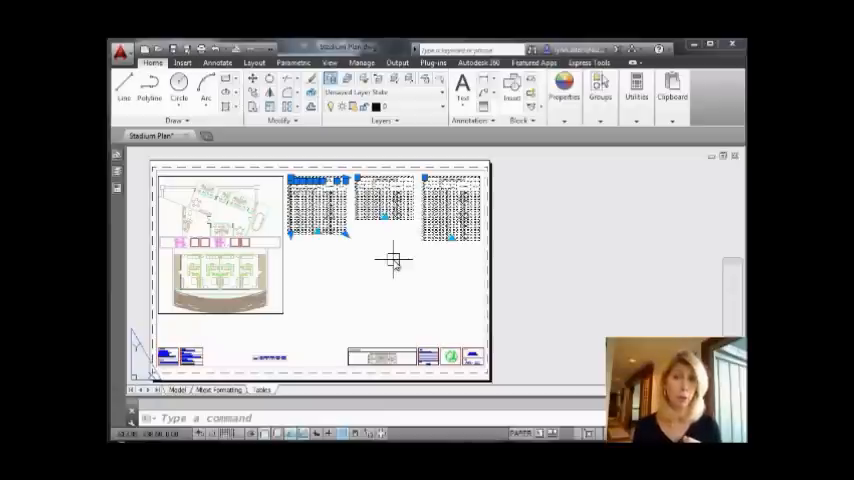
mouse_move(340, 232)
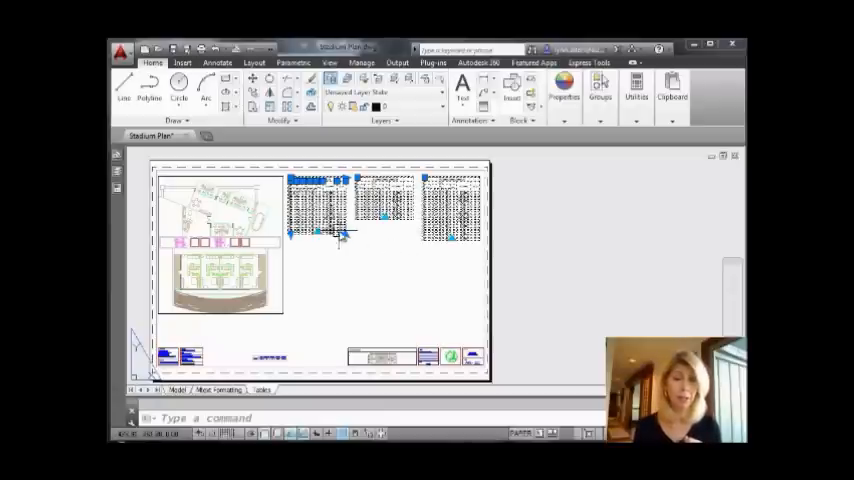